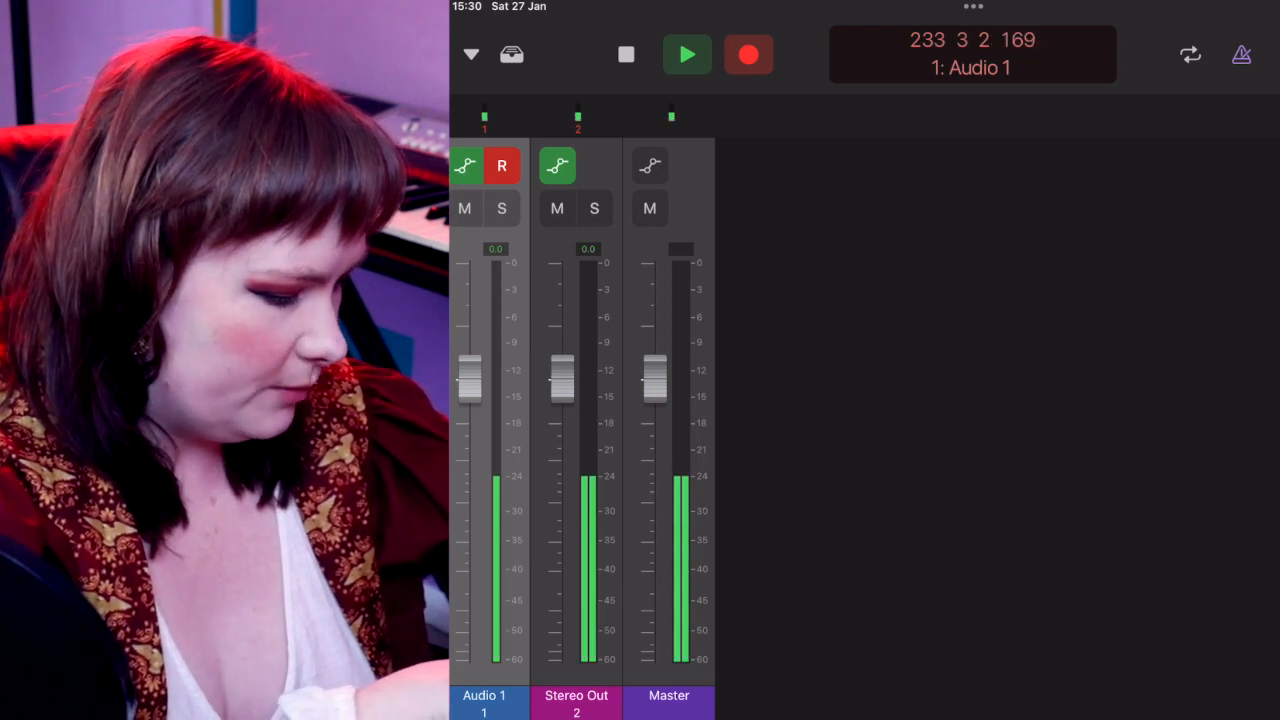
- Switch Logic Remote from the Mixer to Smart Controls for the Classic Electric Piano
left_click(470, 54)
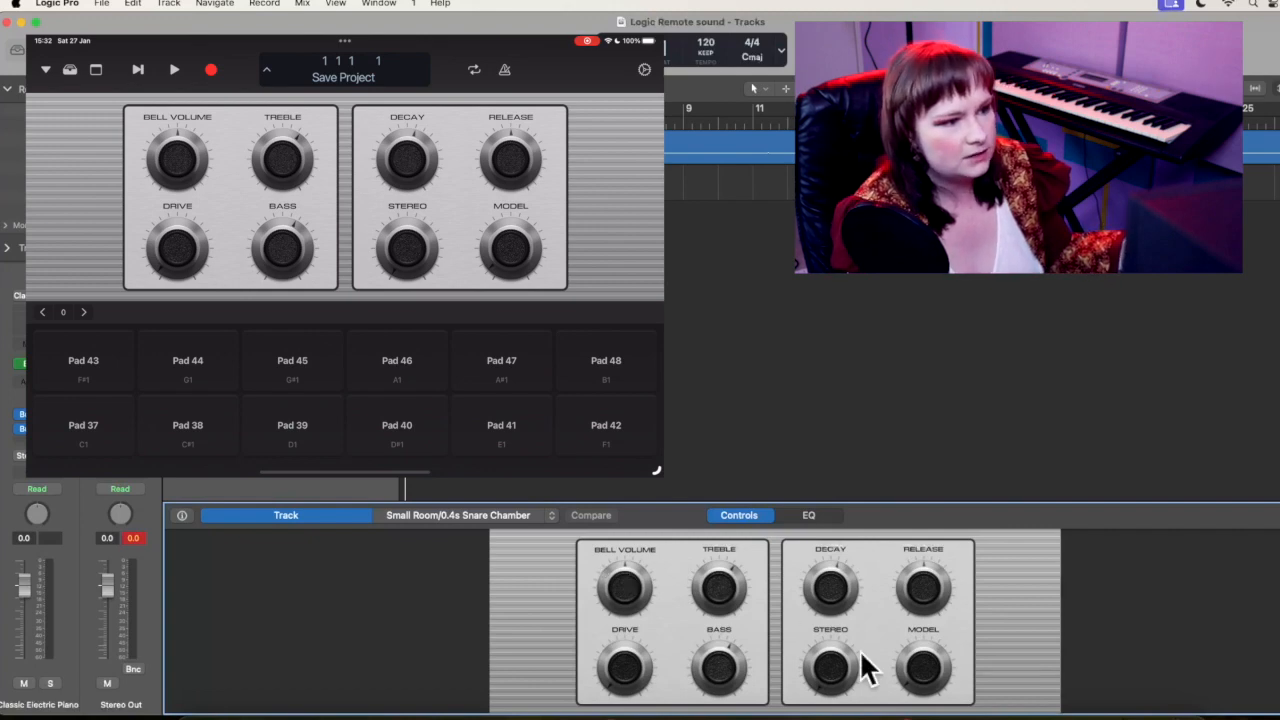
mouse_move(865, 643)
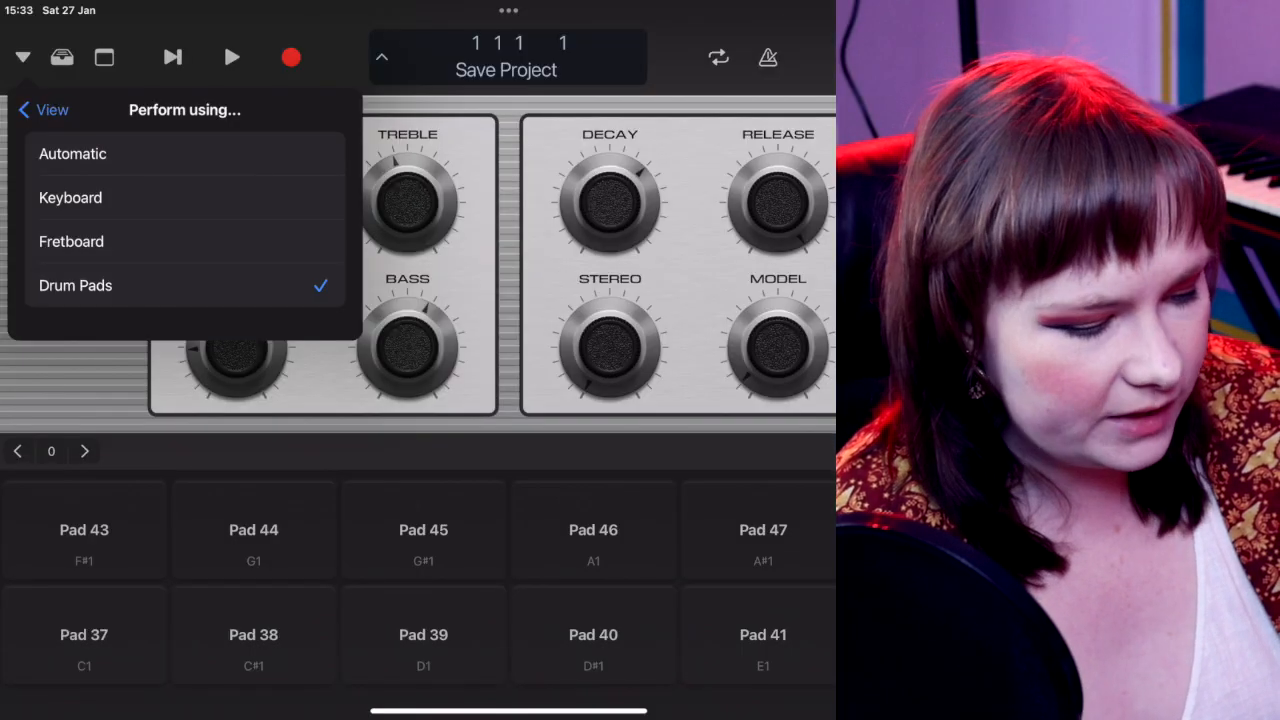
- Replace the electric piano's note pads with an on-screen piano keyboard
left_click(42, 110)
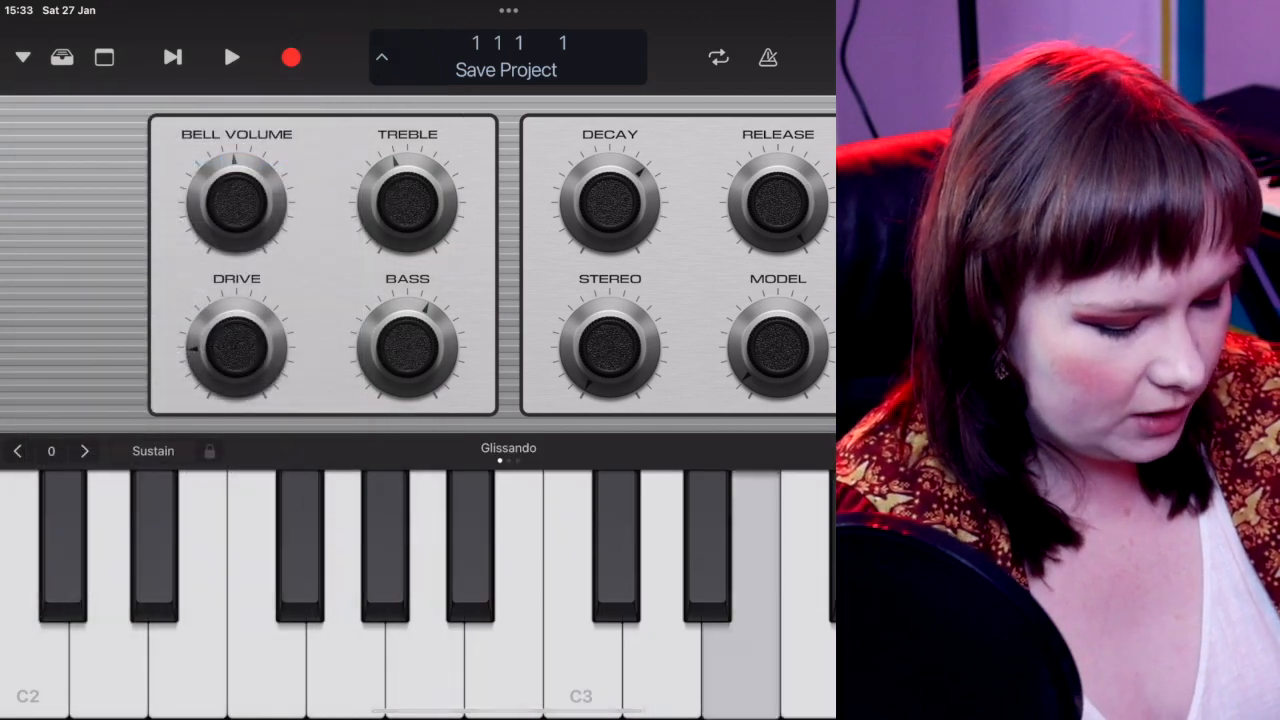
left_click(61, 57)
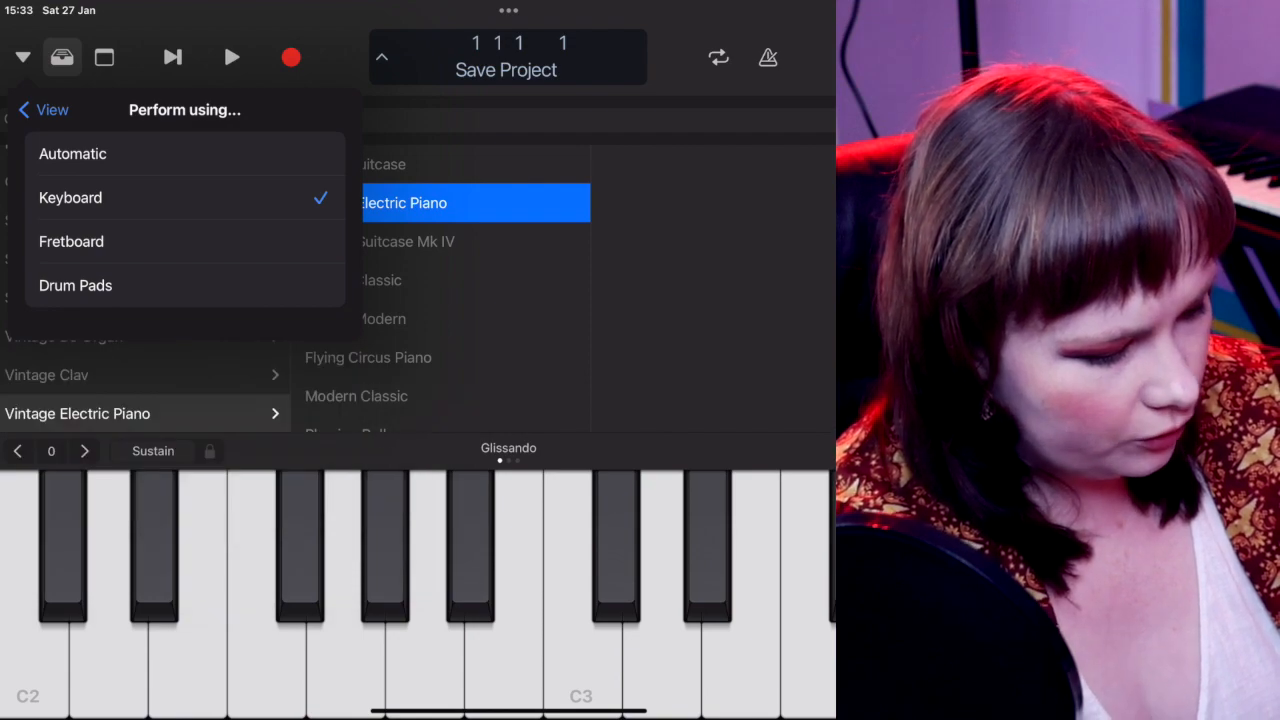
left_click(42, 109)
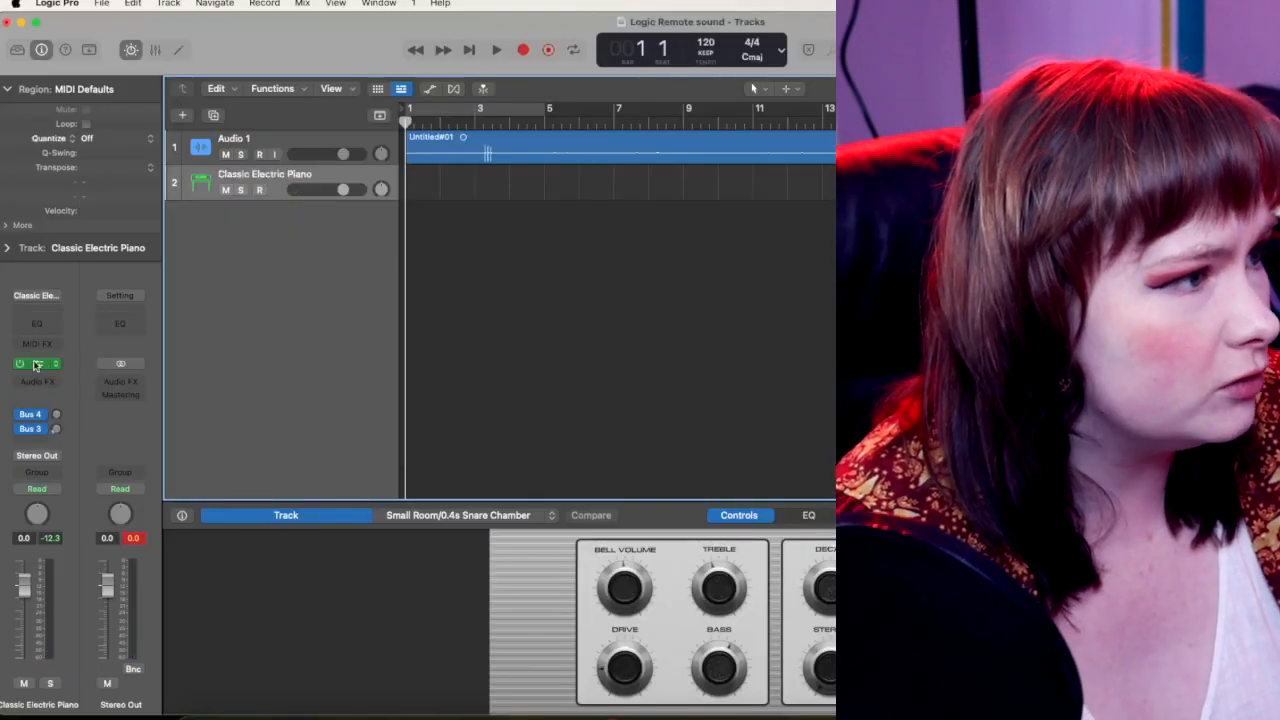
- Load the Heavy Kick drum synth on the second track, keeping the instrument list open
left_click(37, 363)
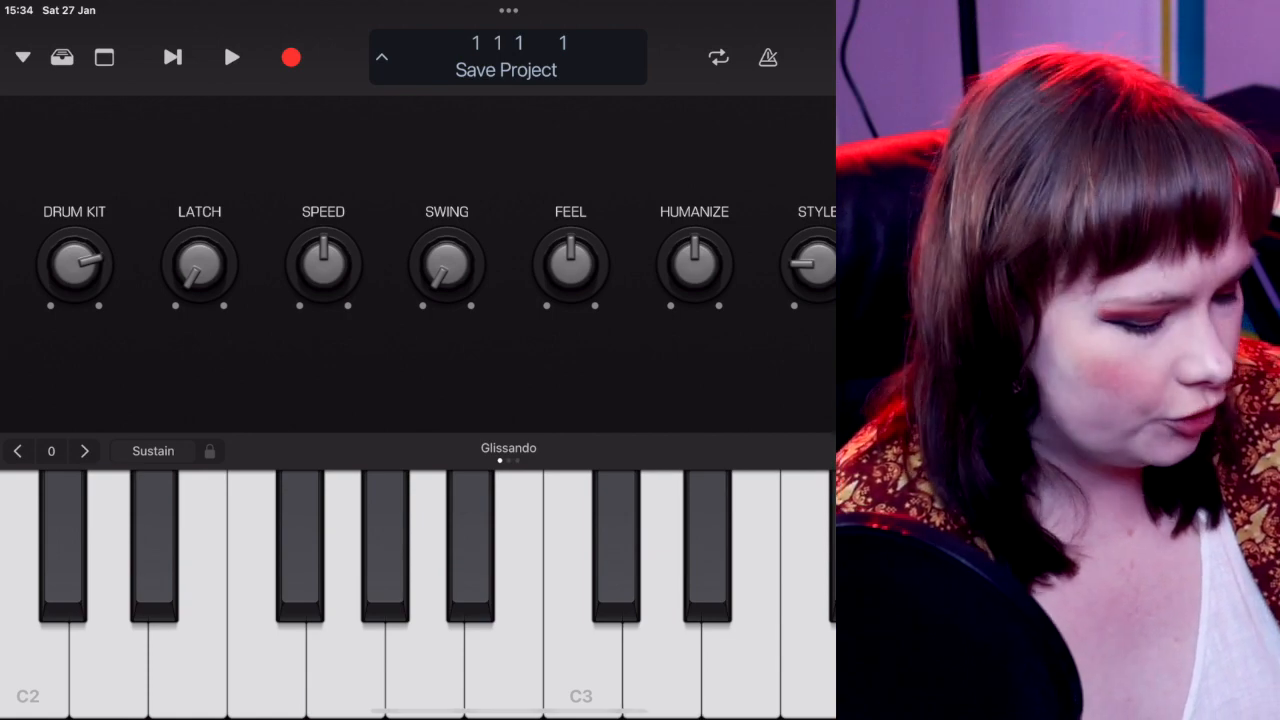
left_click(18, 451)
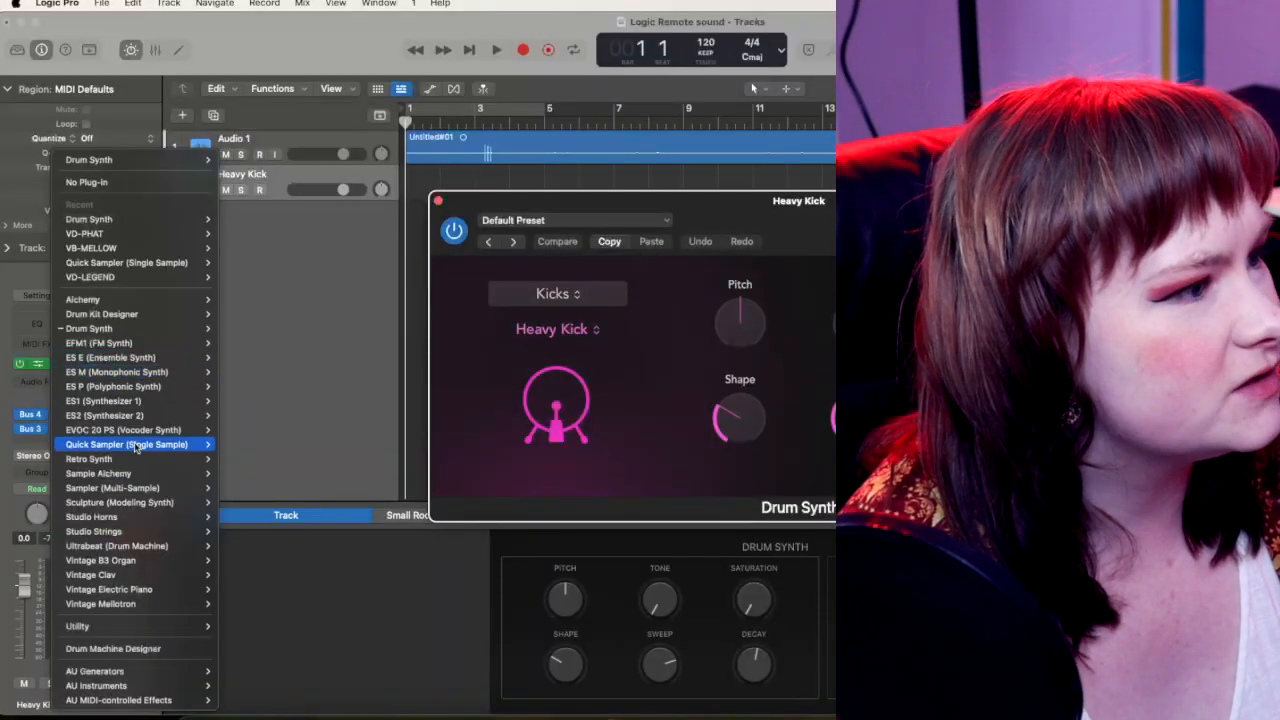
mouse_move(117, 546)
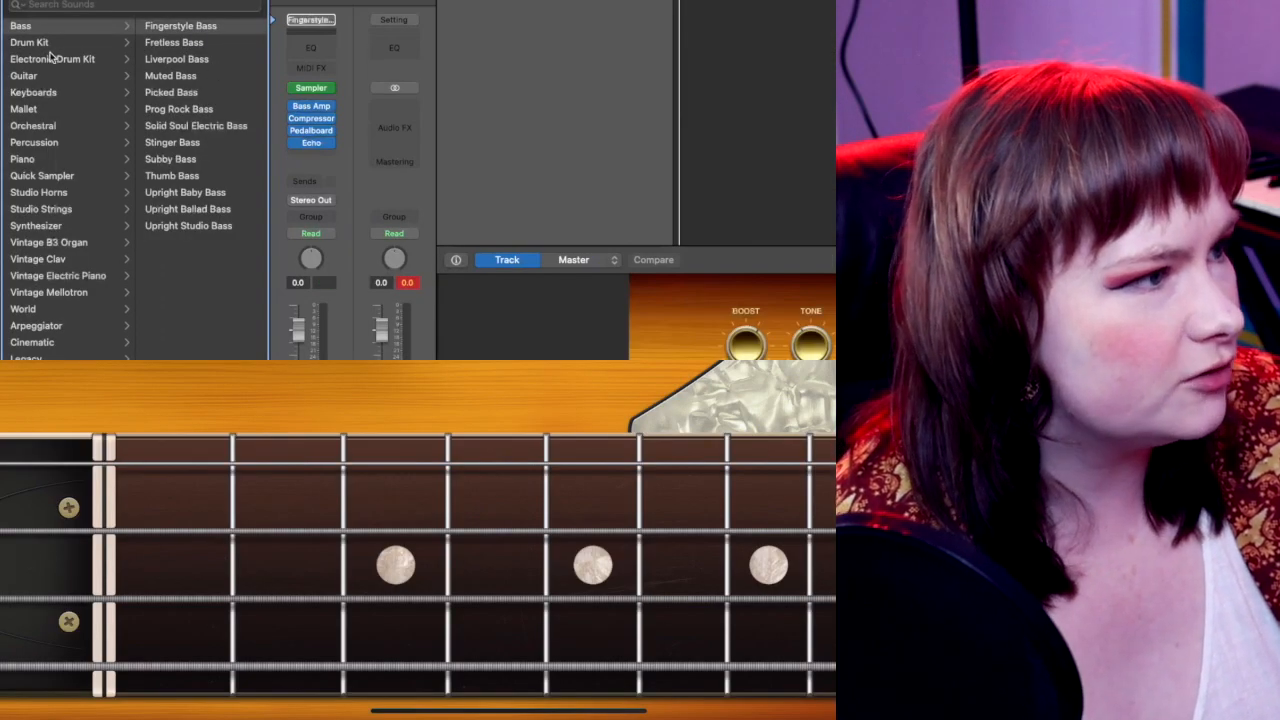
- Browse Drum Kit, then Bass, loading Roots Rock bass on the second track
left_click(29, 42)
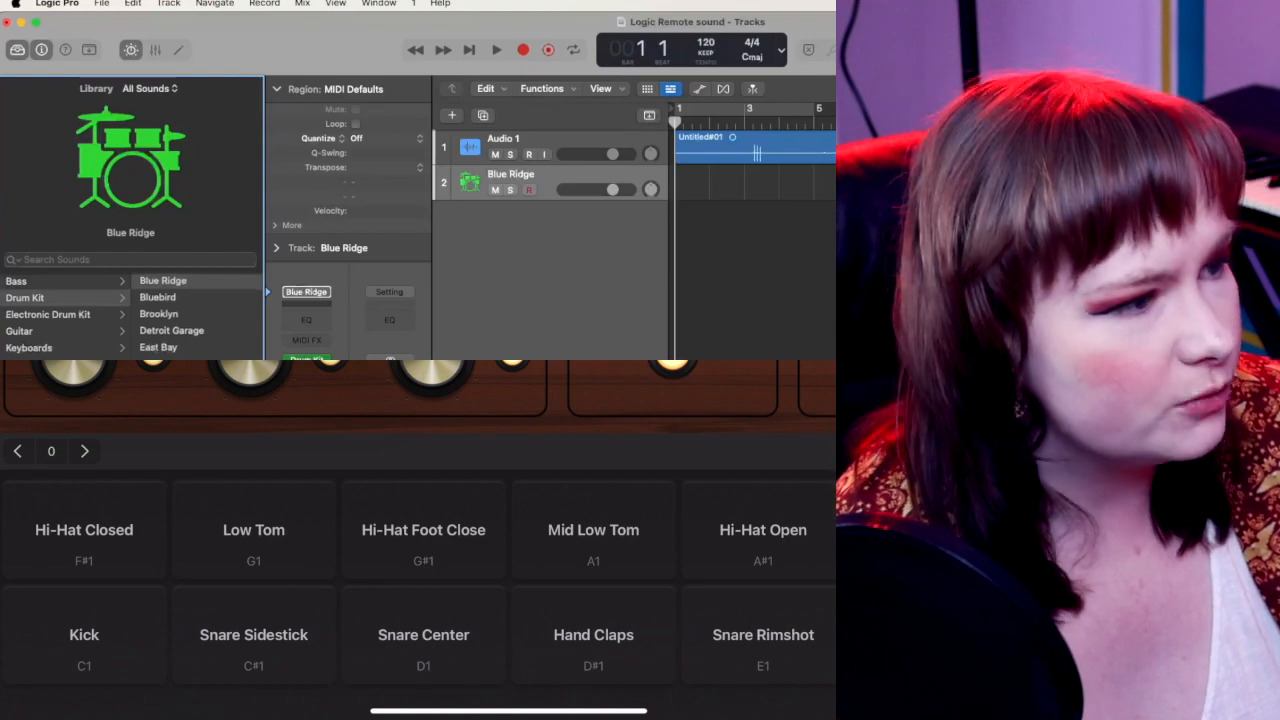
left_click(16, 281)
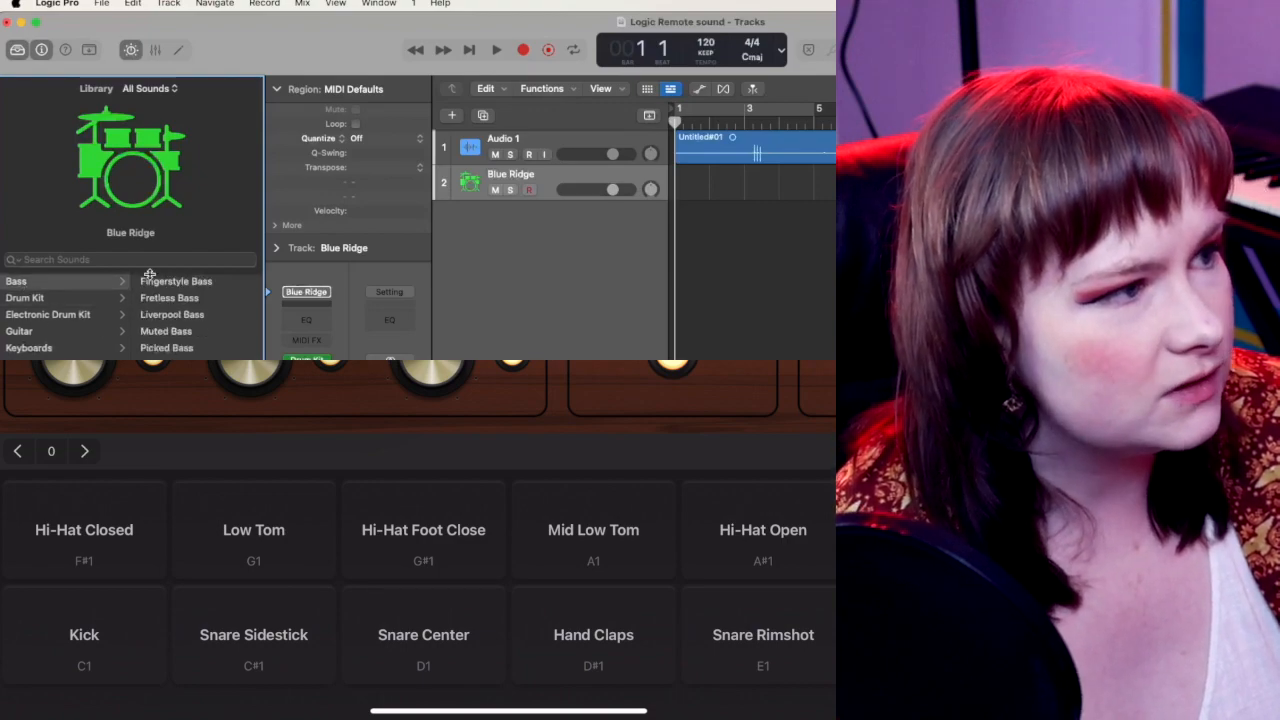
left_click(176, 281)
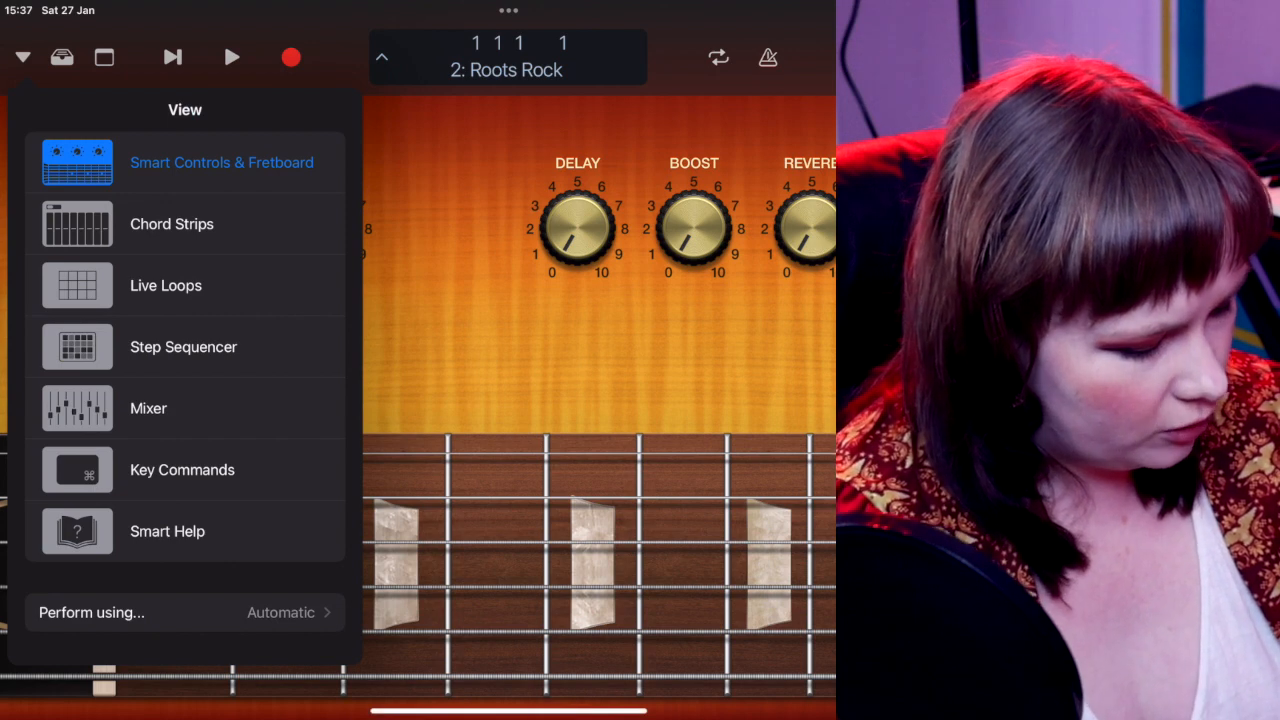
- Play the Roots Rock track with Keyboard, then switch the performance input to Drum Pads
left_click(184, 612)
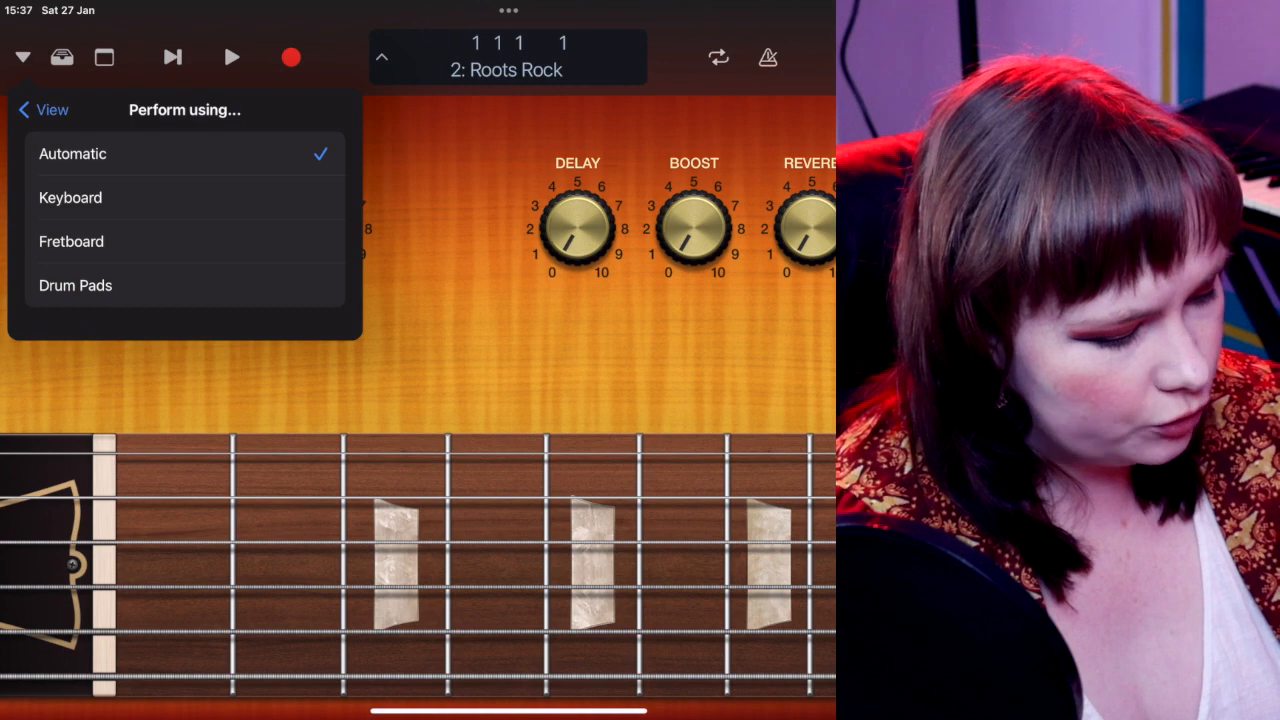
left_click(44, 109)
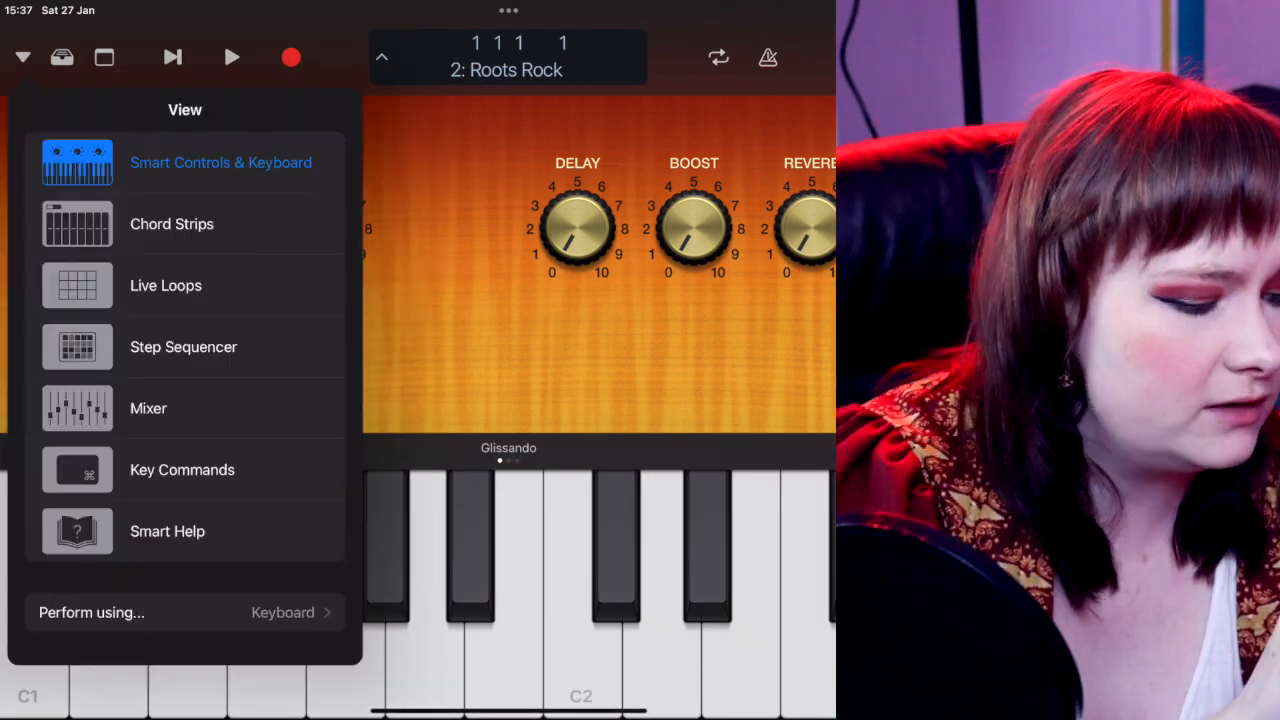
left_click(184, 612)
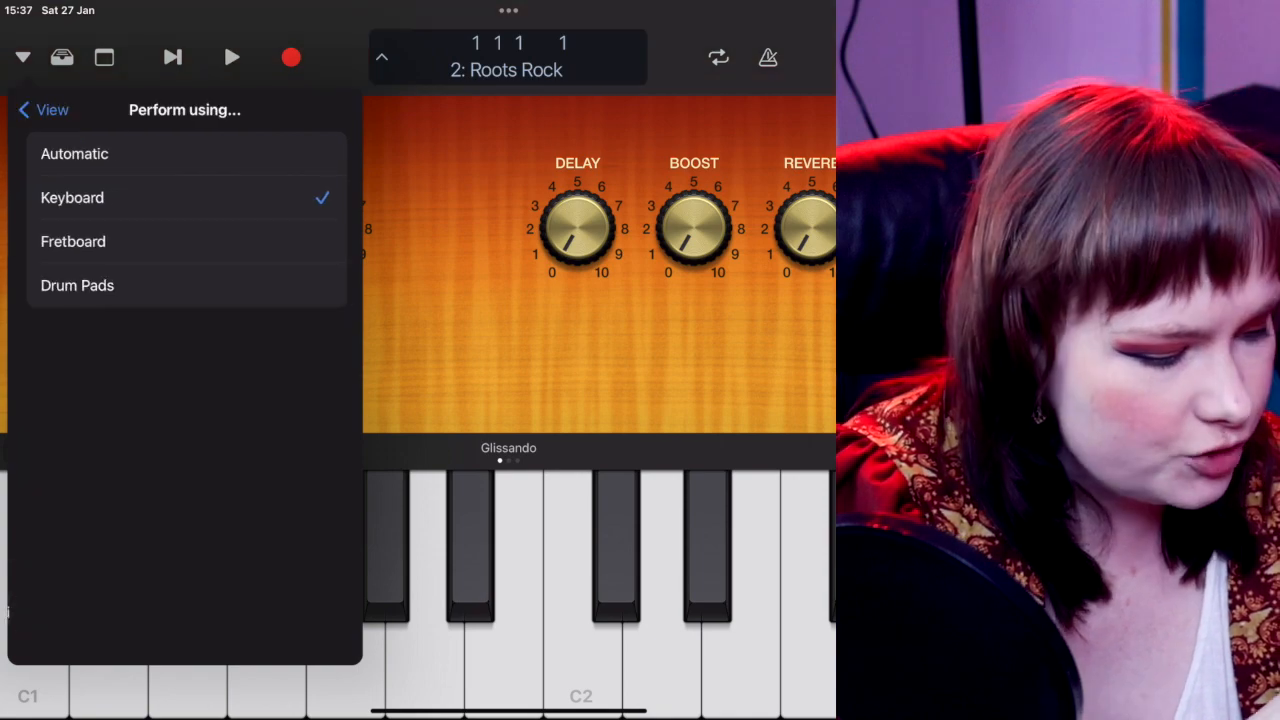
left_click(77, 285)
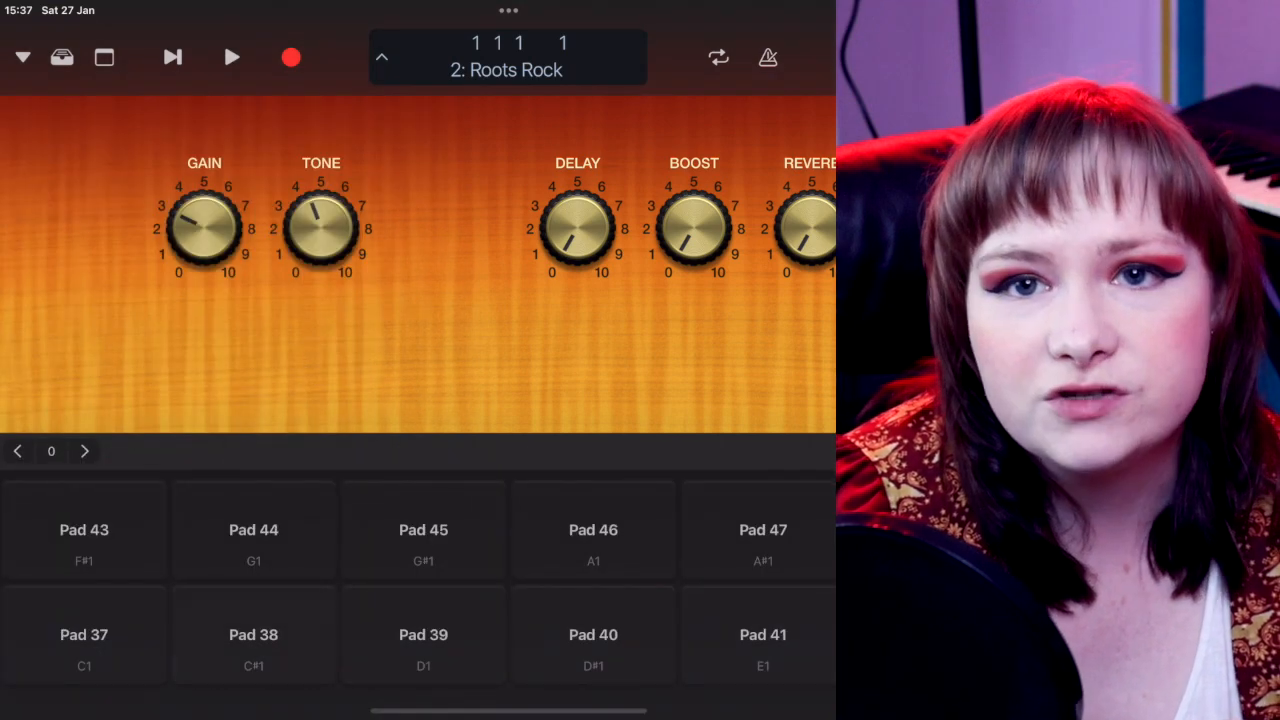